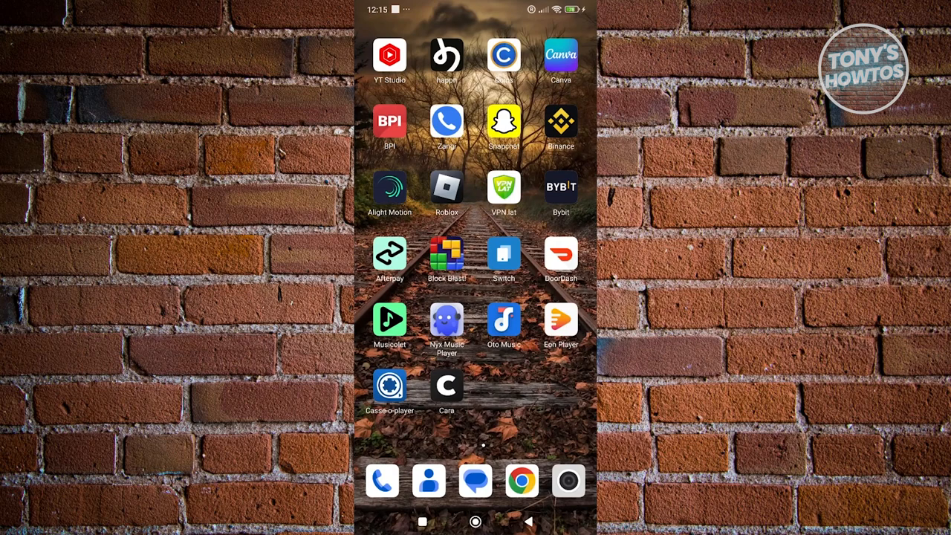
# - Launch Snapchat from the home screen so the Chat list appears
pyautogui.click(502, 122)
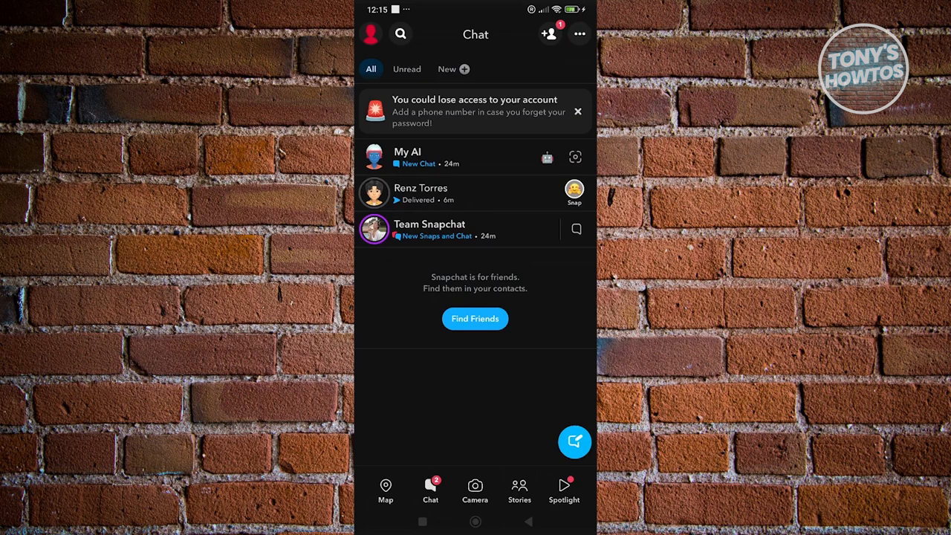
# - Go to the Stories feed and view the friend's story
pyautogui.click(520, 490)
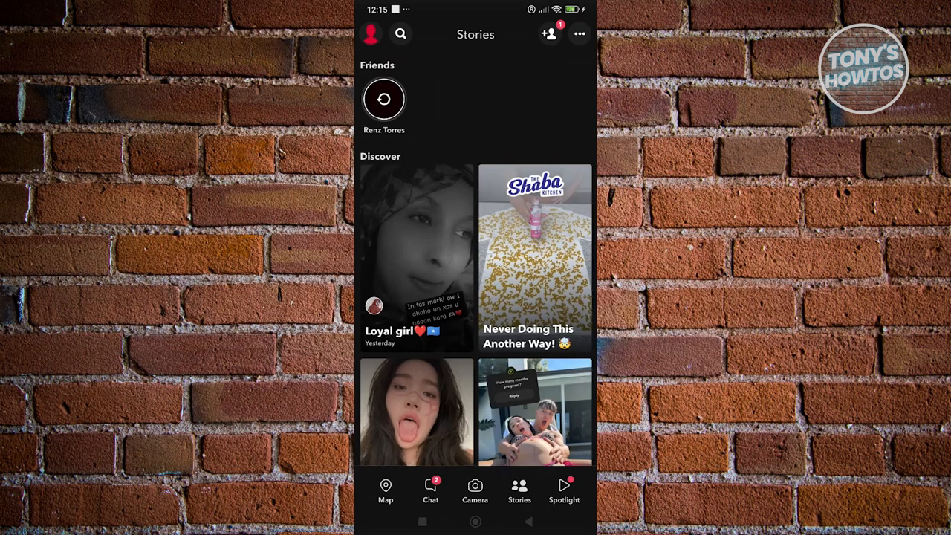
pyautogui.click(383, 100)
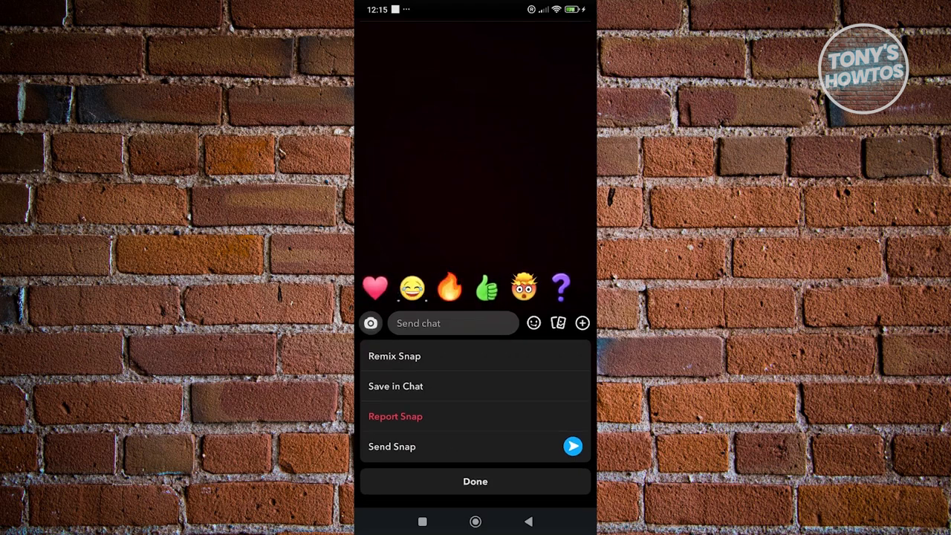
# - Remix the friend's snap into a split-screen back-camera recording addressed to Renz, then return home
pyautogui.click(476, 482)
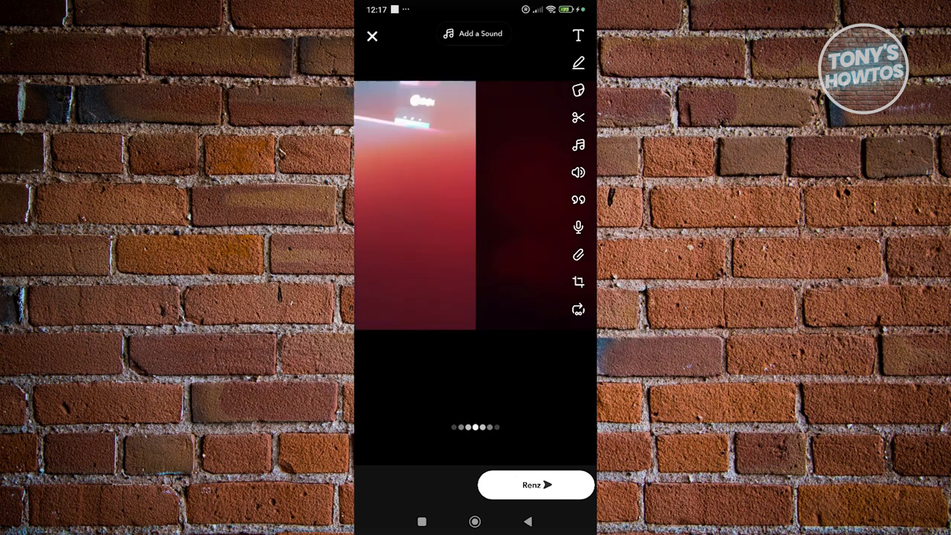
pyautogui.click(372, 36)
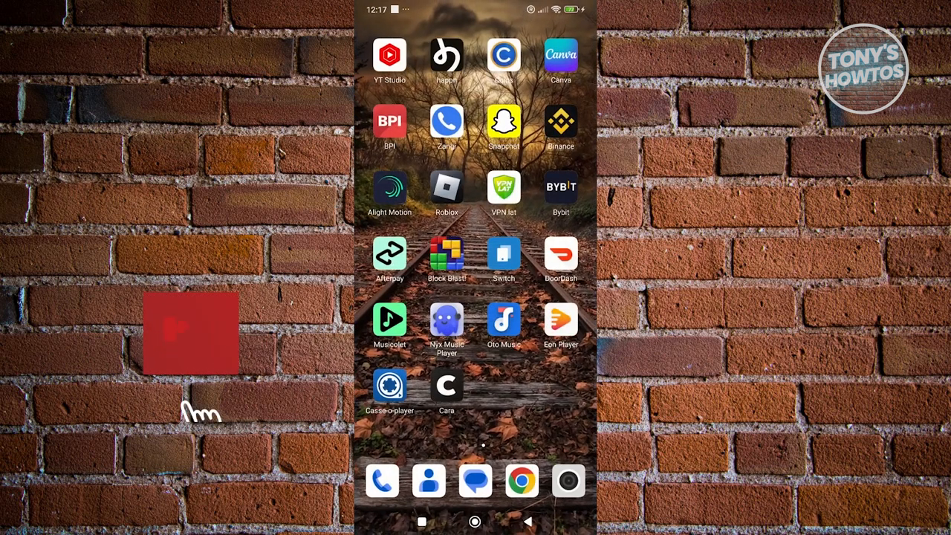